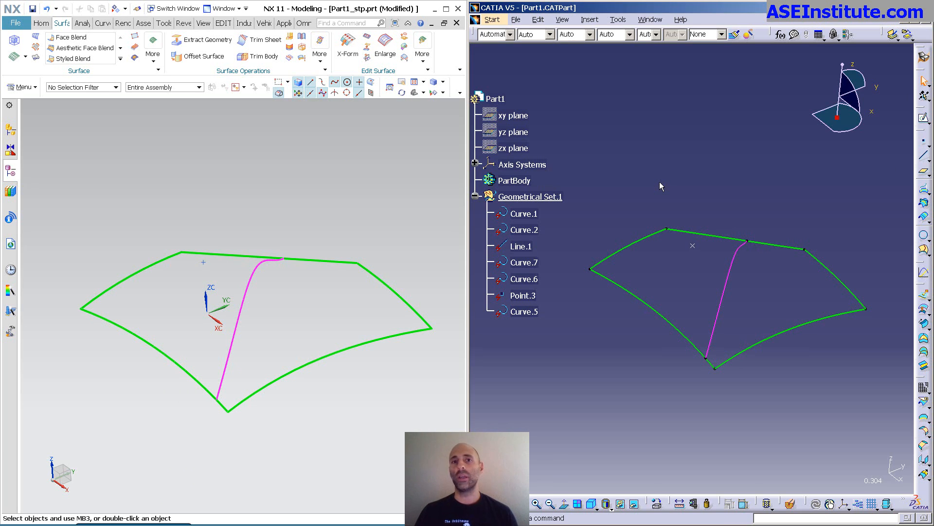
pyautogui.moveTo(334, 334)
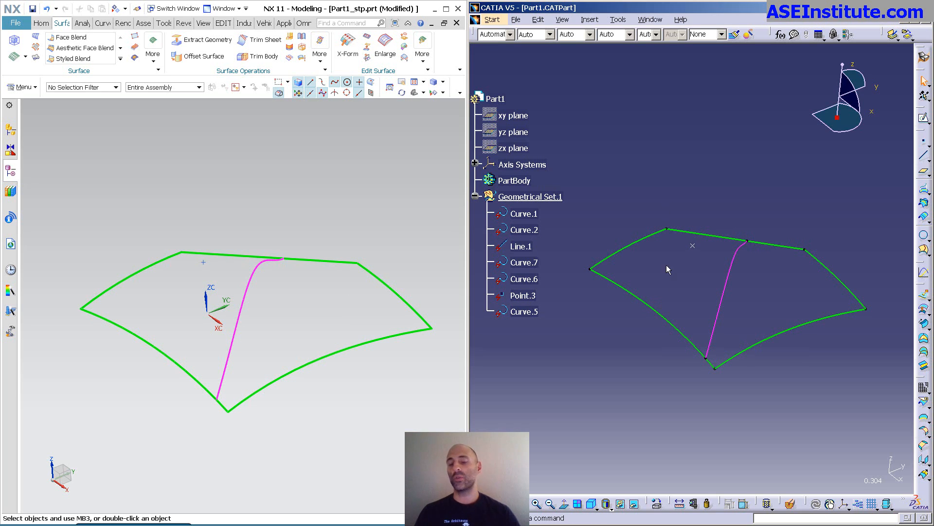
pyautogui.moveTo(737, 355)
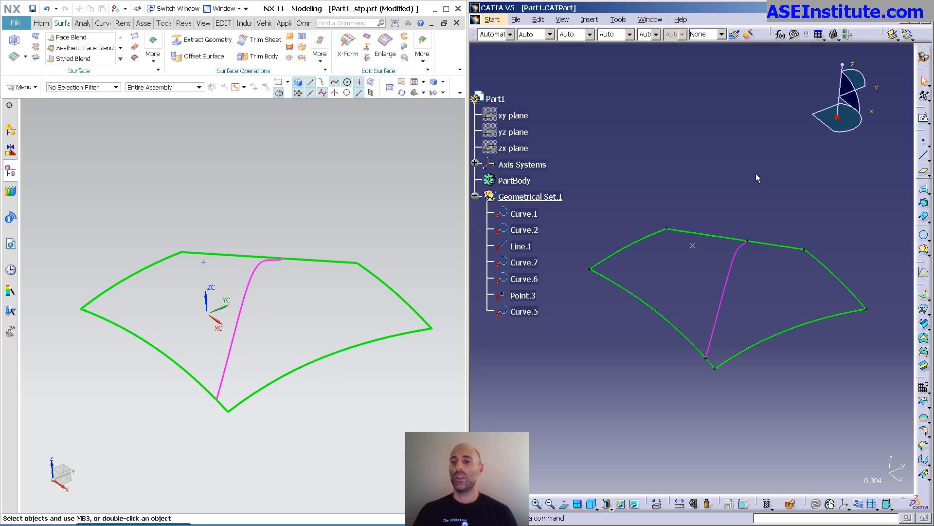
pyautogui.moveTo(888, 315)
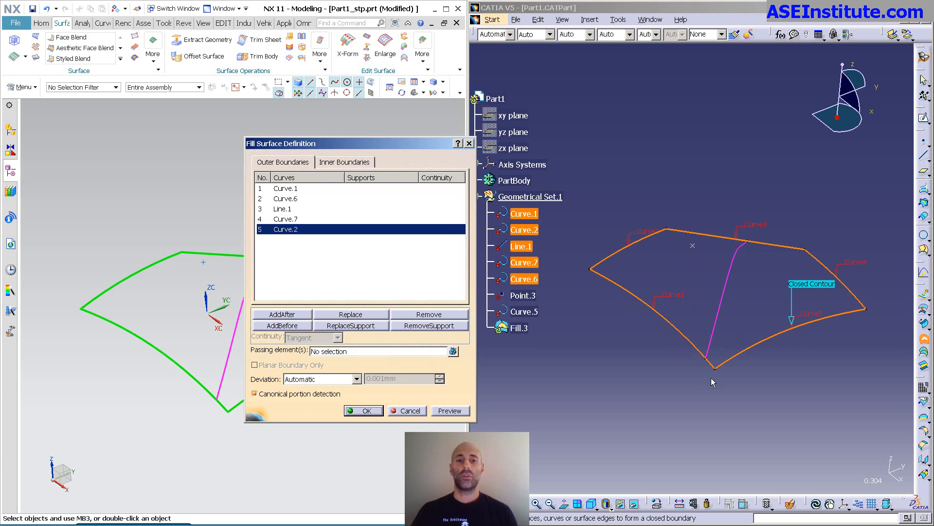
# Preview a CATIA fill bounded by Curve.1, Curve.6, Line.1, Curve.7 and Curve.2
pyautogui.click(450, 410)
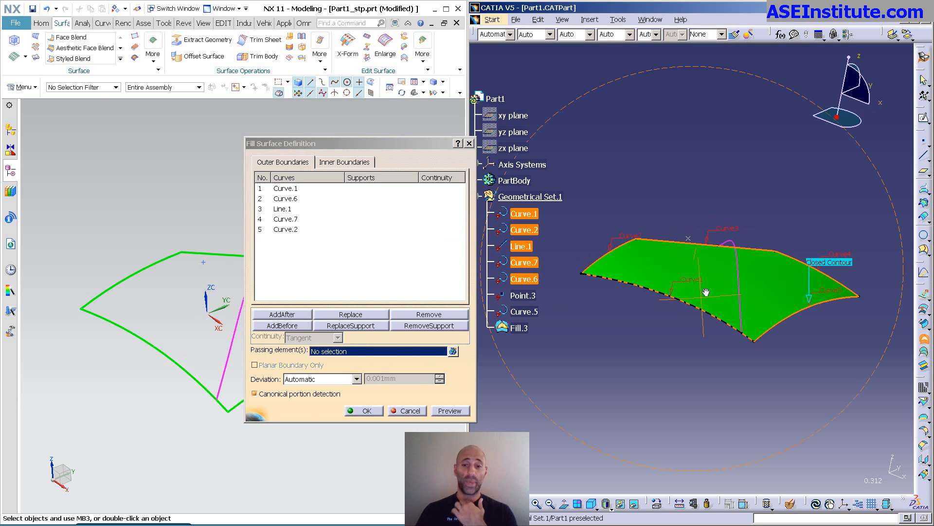
# Add Curve.5 and Point.3 as passing elements and refresh the fill preview
pyautogui.click(523, 295)
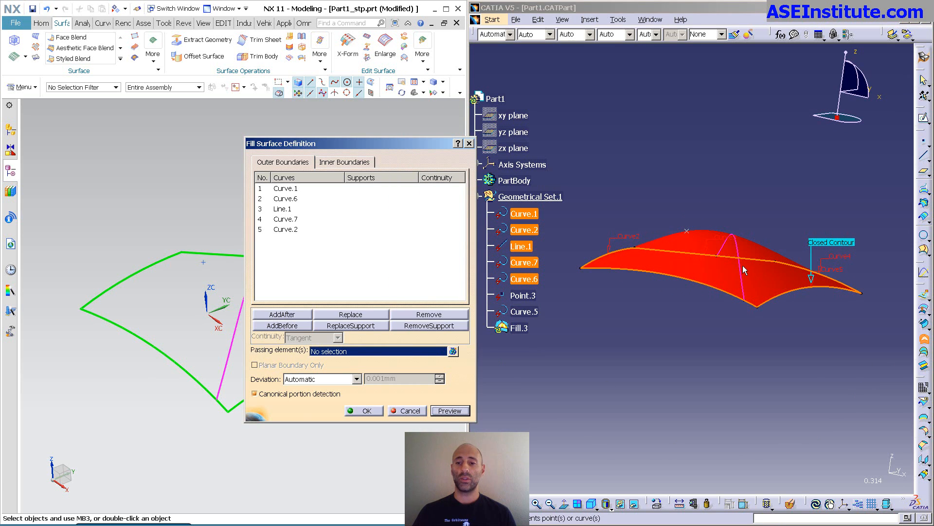
pyautogui.click(525, 312)
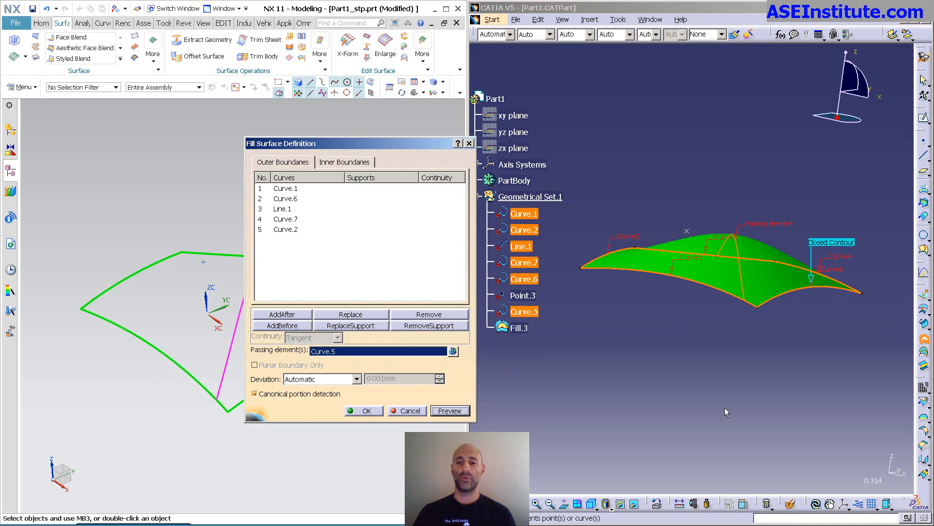
pyautogui.moveTo(691, 238)
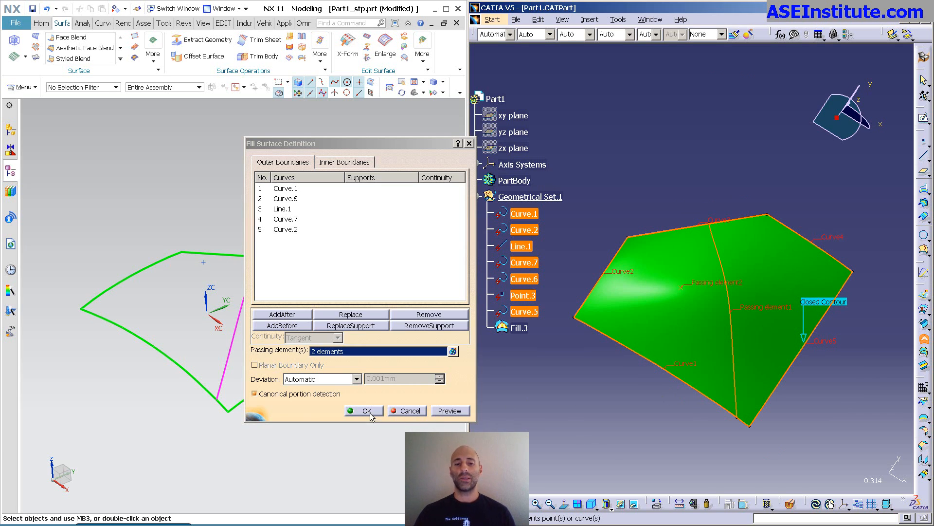
# Confirm Fill.3 and create Surface Untrim.1 from it
pyautogui.click(364, 410)
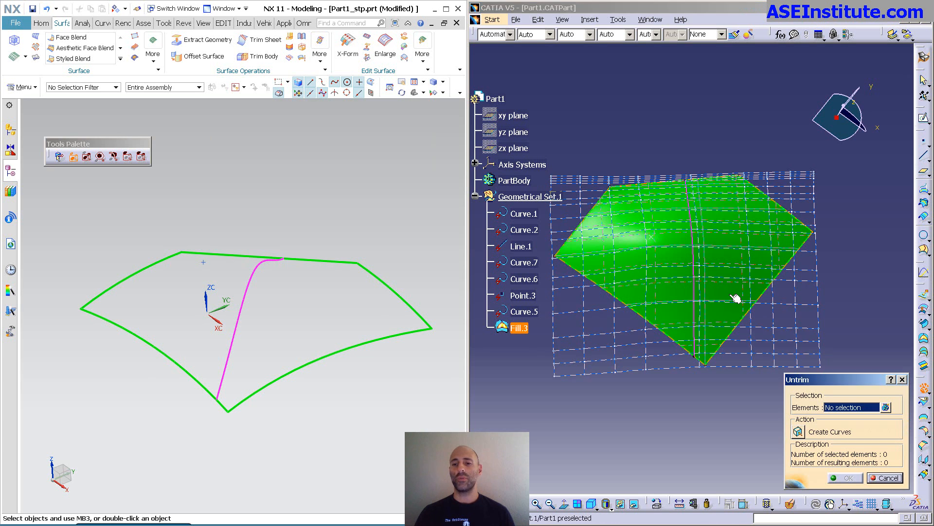
pyautogui.click(852, 478)
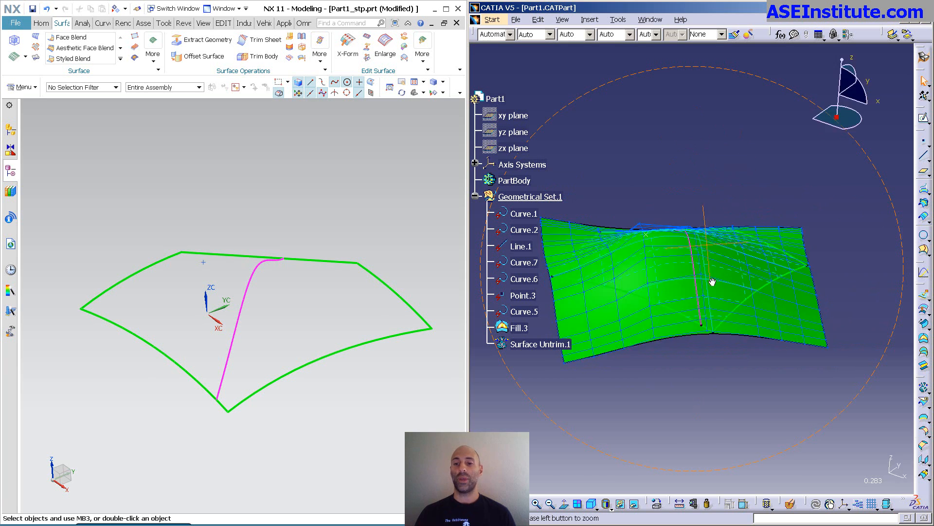
pyautogui.rightClick(540, 344)
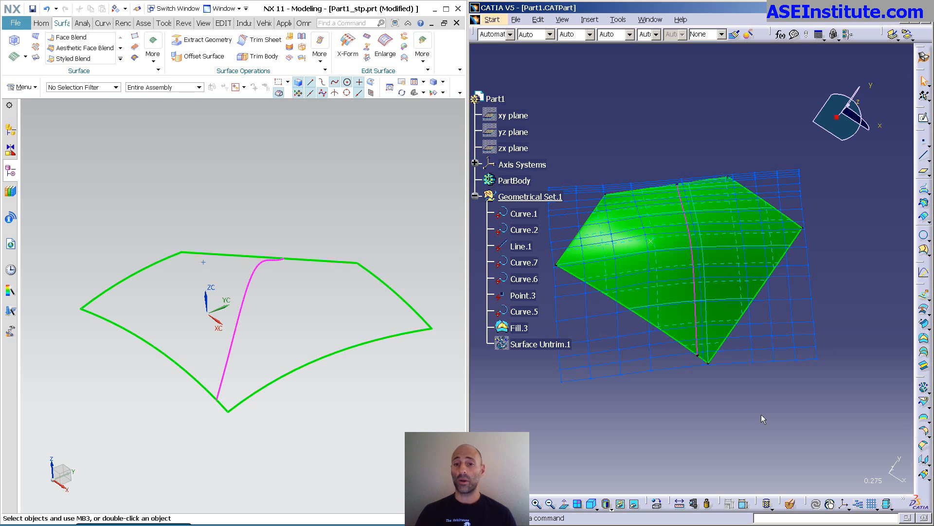
pyautogui.moveTo(759, 420)
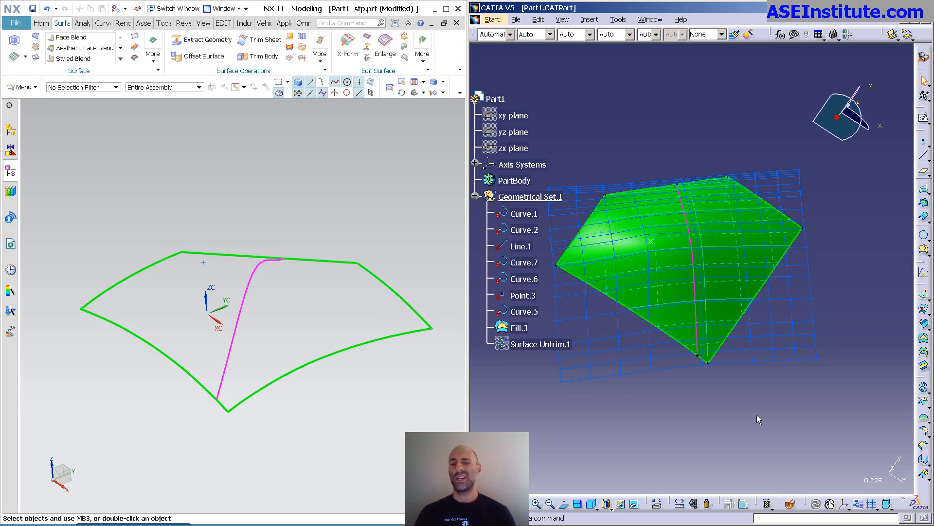
pyautogui.moveTo(715, 176)
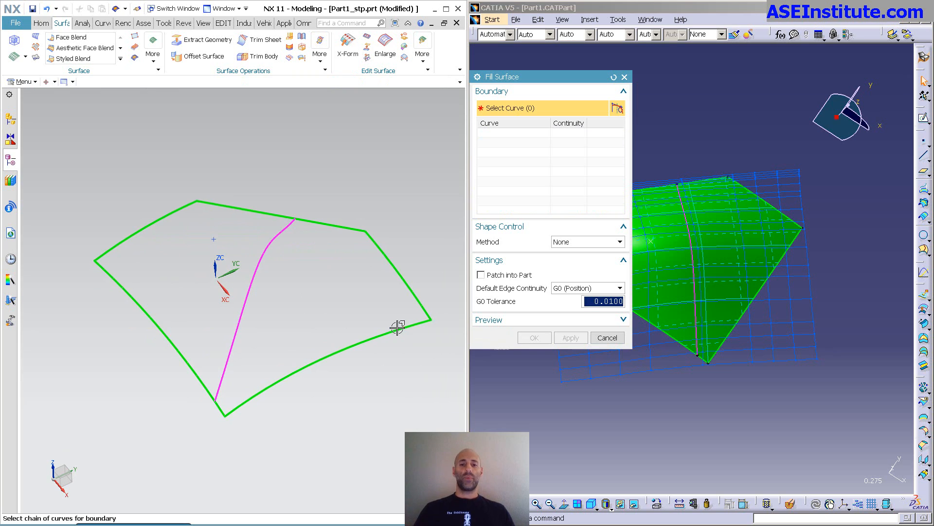
# Select the five boundary curves for an NX Fill Surface preview
pyautogui.click(396, 328)
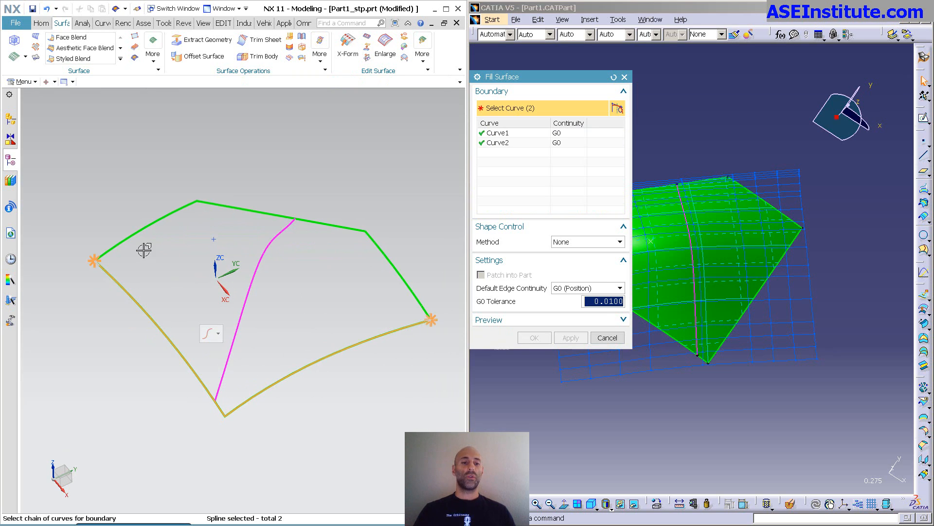
pyautogui.click(381, 252)
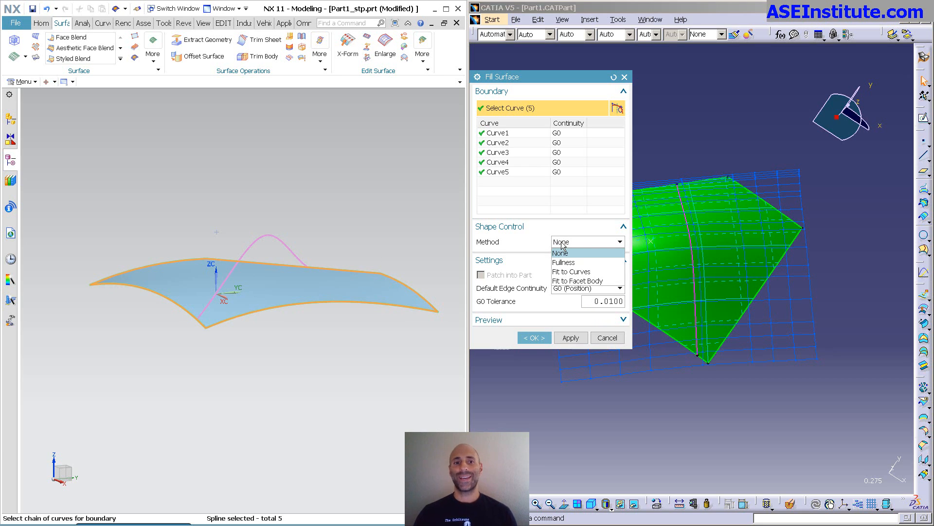
pyautogui.moveTo(221, 238)
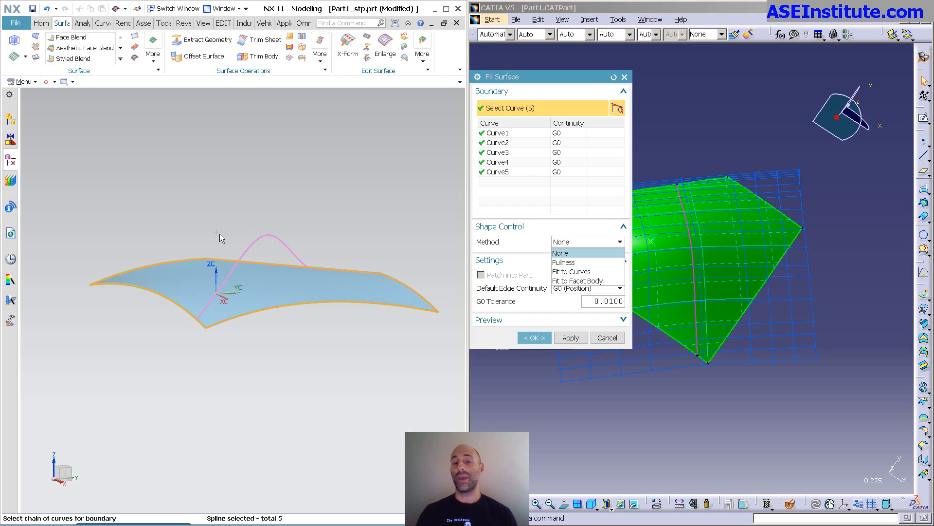
pyautogui.moveTo(570, 271)
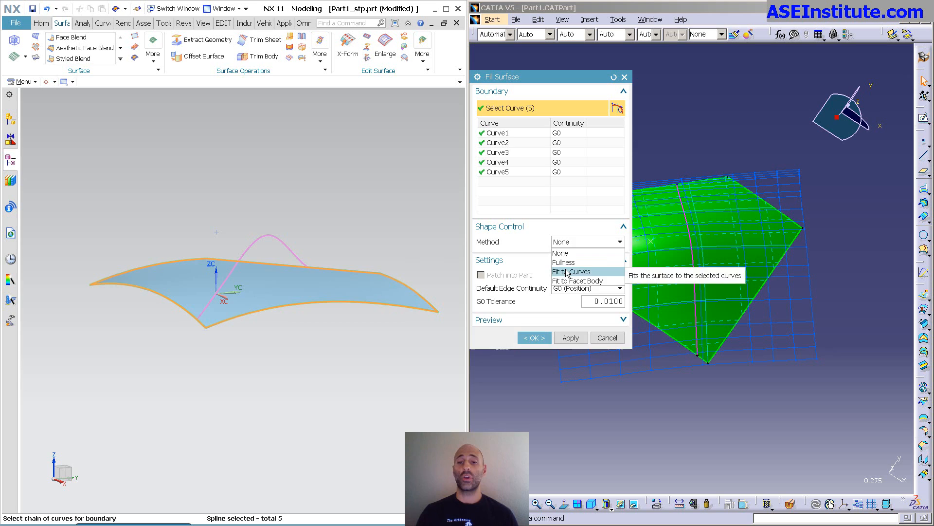
# Fit the fill to the pink inner curve, then switch the shape method to Fullness
pyautogui.click(571, 271)
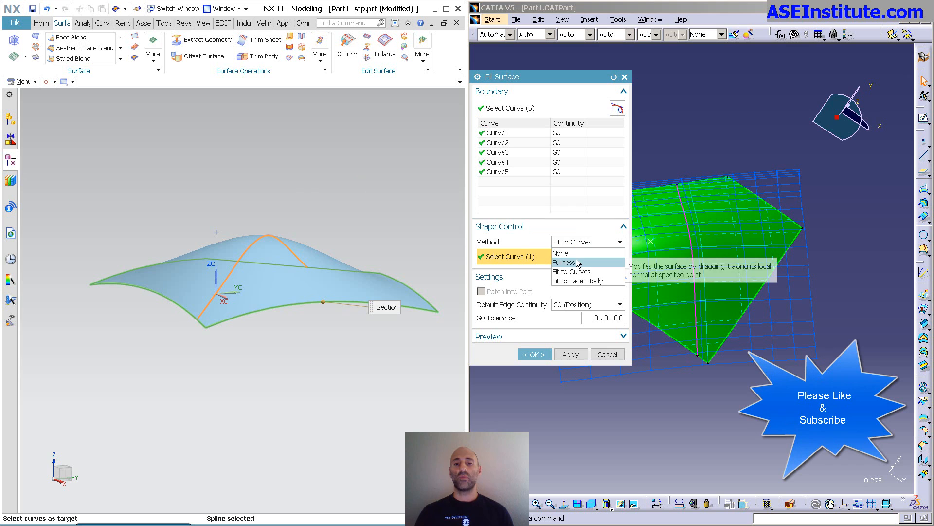
pyautogui.click(564, 262)
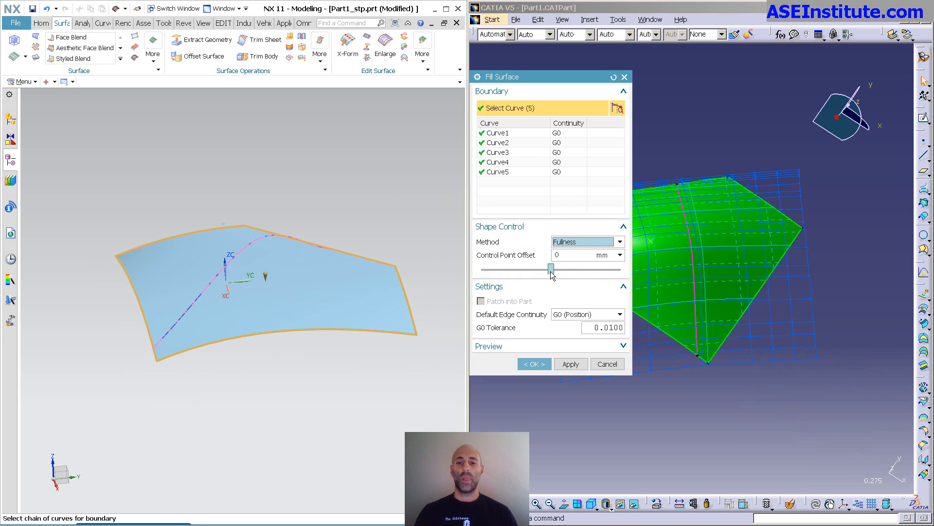
# Drag the fullness control point offset to -15 mm and orbit to check the shape
pyautogui.moveTo(549, 268); pyautogui.dragTo(555, 269)
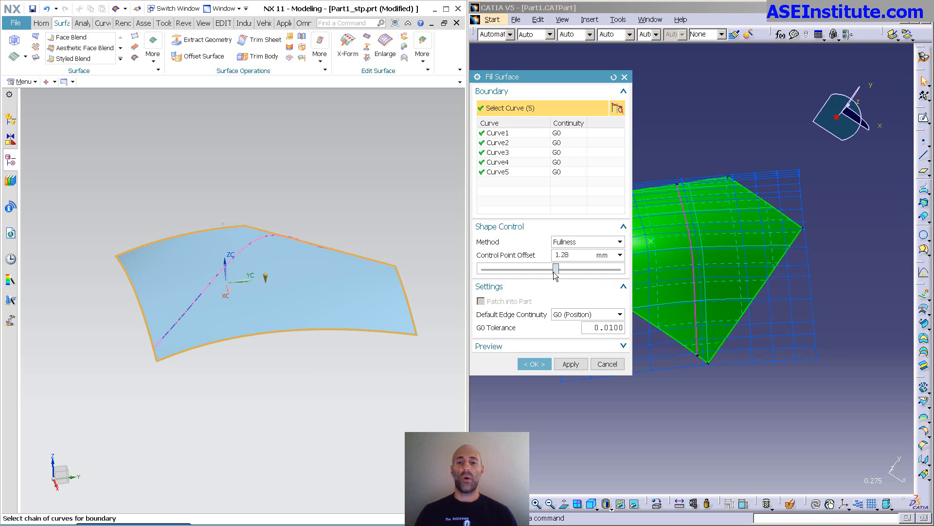
pyautogui.moveTo(555, 269); pyautogui.dragTo(493, 269)
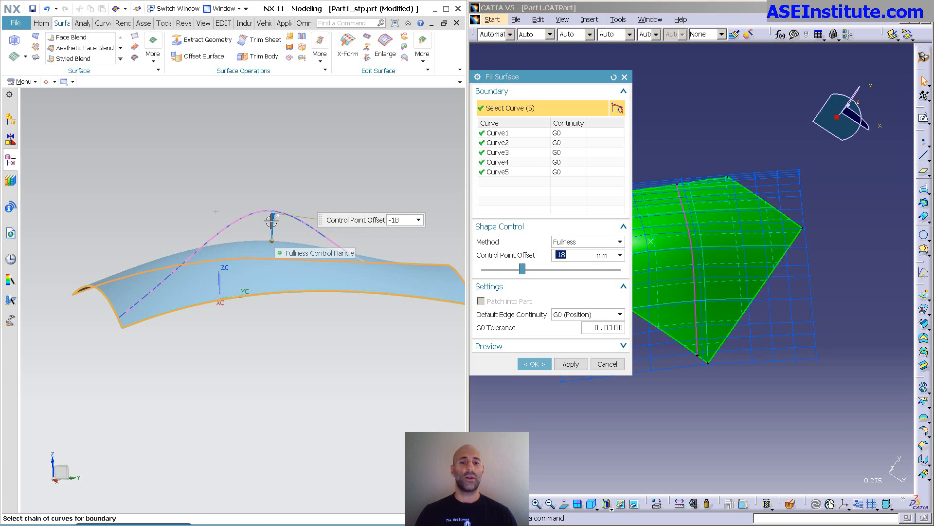
pyautogui.moveTo(271, 217); pyautogui.dragTo(280, 145)
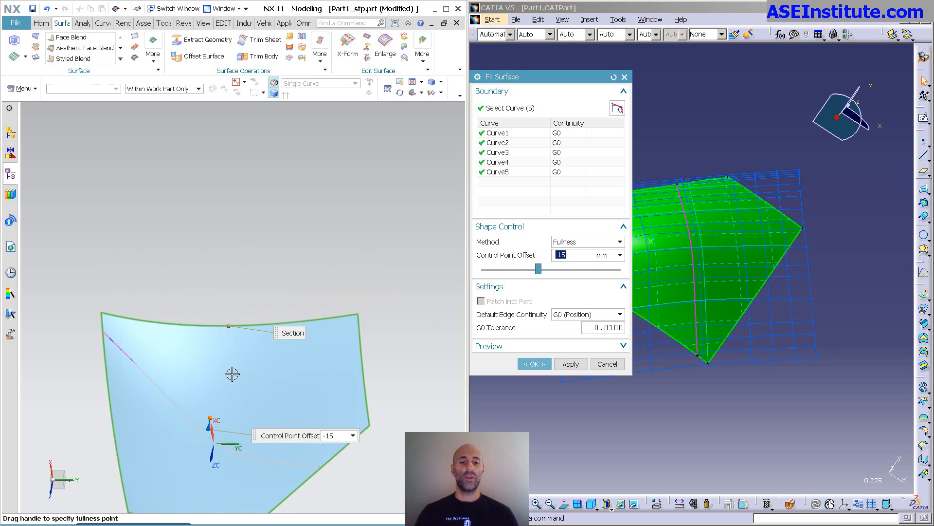
pyautogui.moveTo(230, 411); pyautogui.dragTo(223, 444)
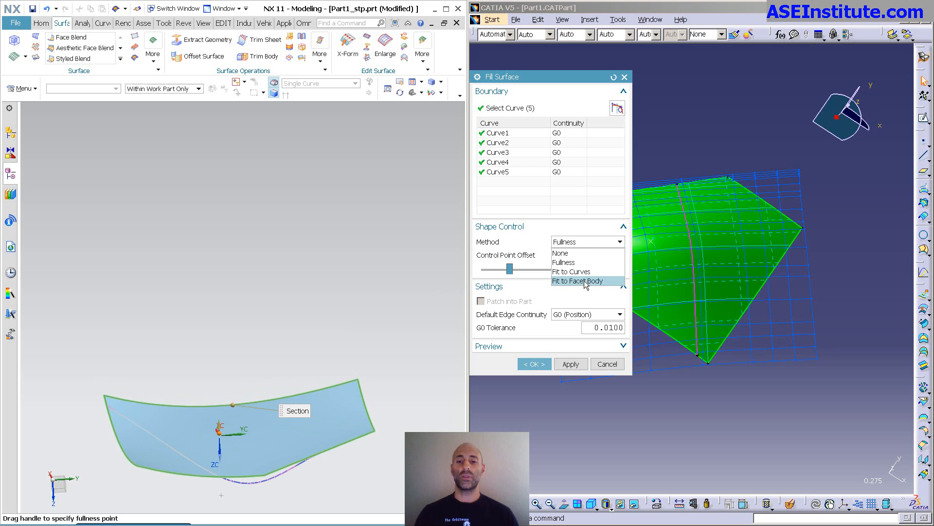
# Switch the shape method to Fit to Facet Body, then cancel the fill
pyautogui.click(577, 280)
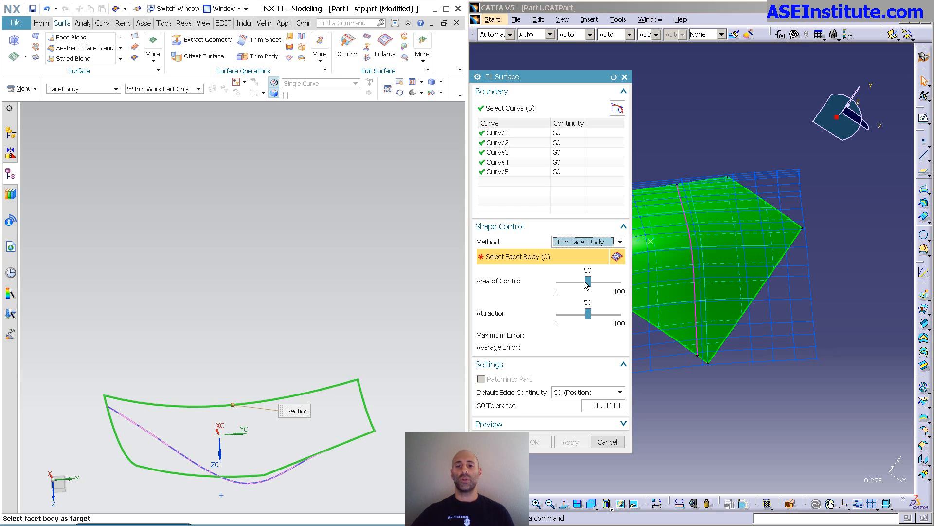
pyautogui.moveTo(591, 290)
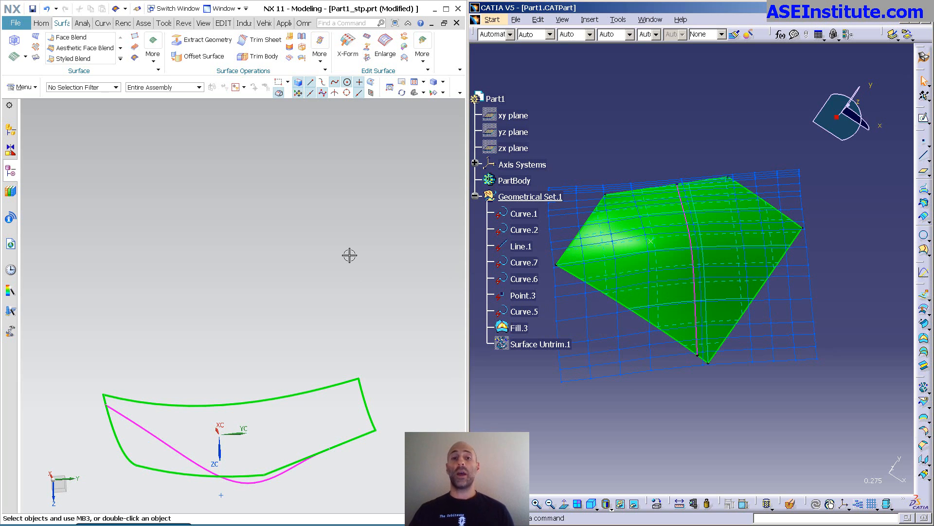
pyautogui.moveTo(719, 410)
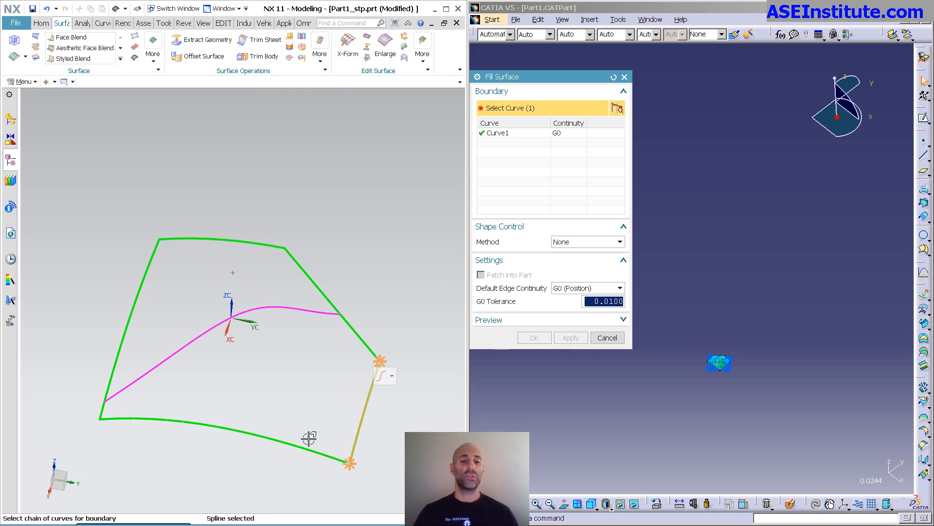
# Finish the boundary selection and create the fill fitted through the magenta curve
pyautogui.click(307, 438)
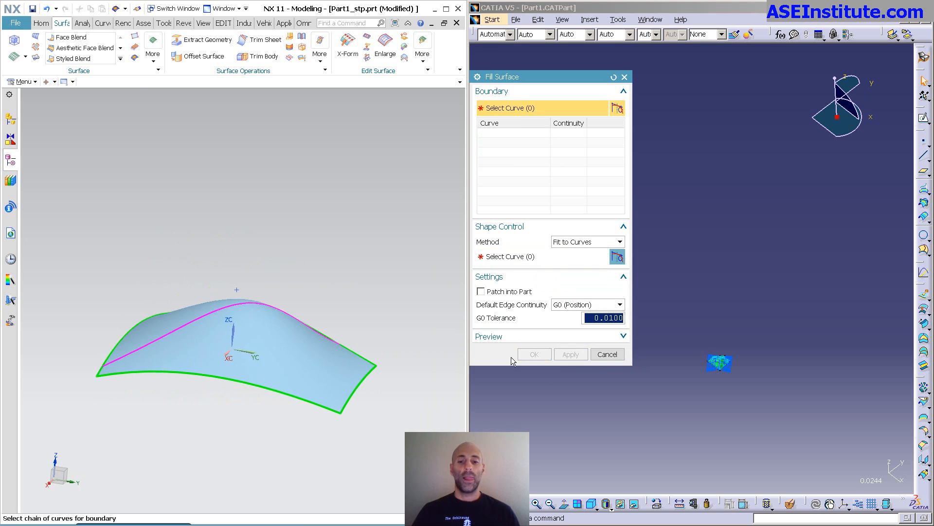
pyautogui.click(607, 354)
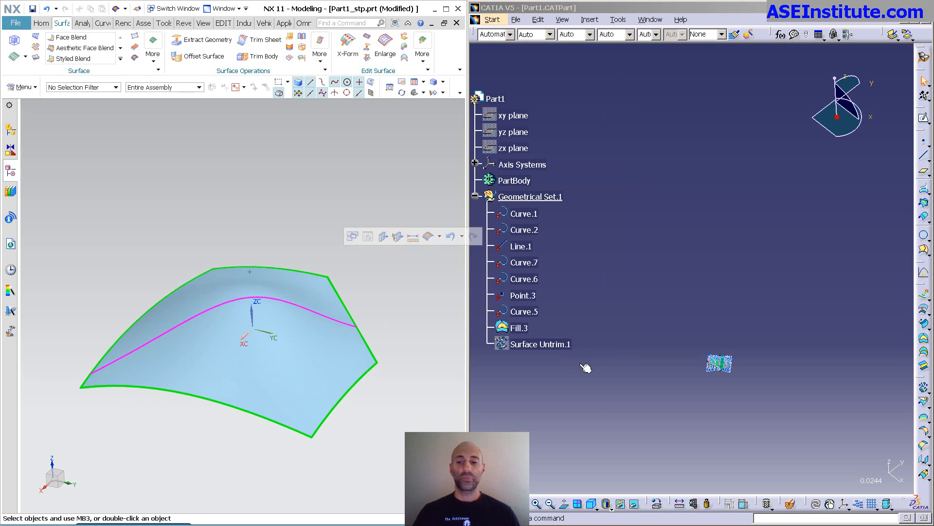
pyautogui.click(519, 327)
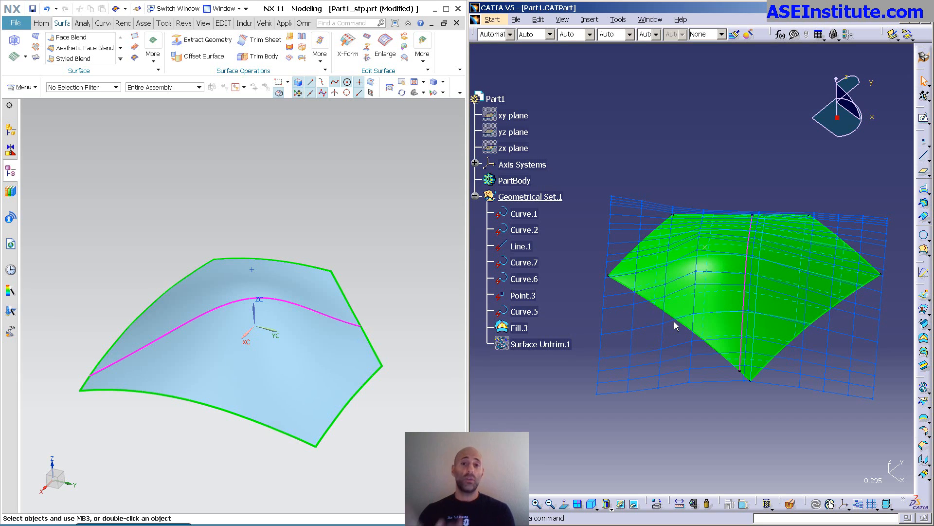
pyautogui.moveTo(357, 236)
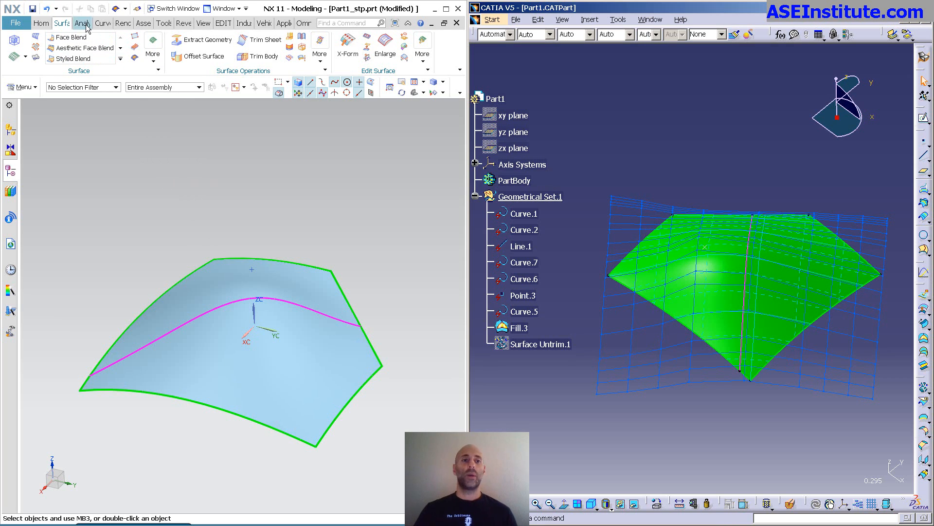
# Show poles and knots on the NX fill surface from the Analysis tab
pyautogui.click(83, 23)
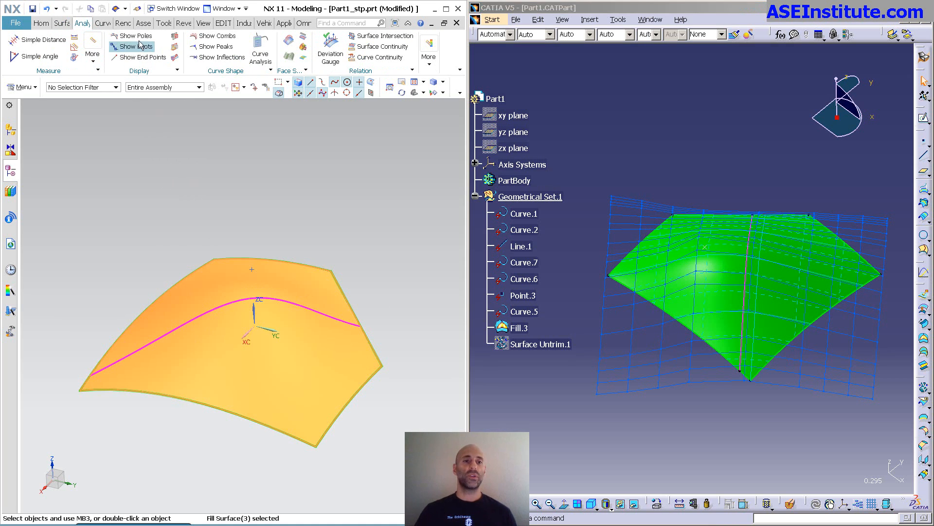
pyautogui.click(138, 47)
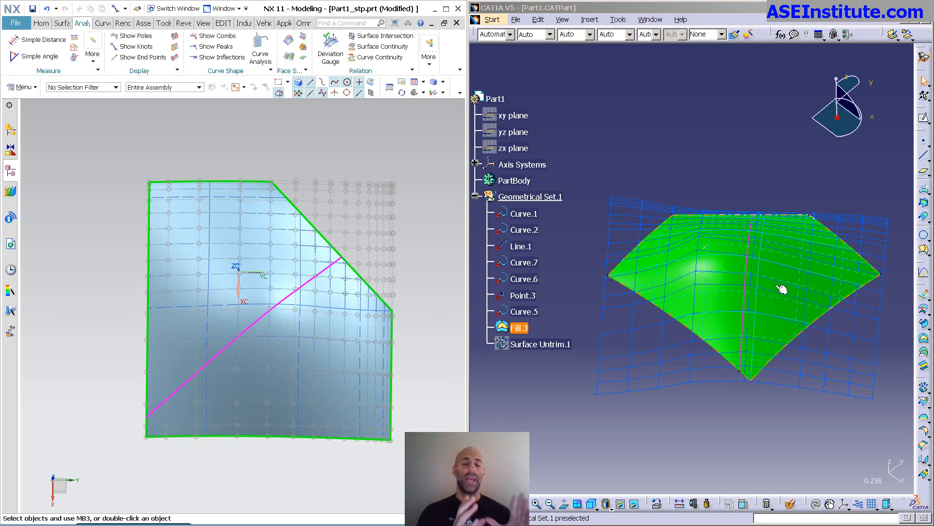
pyautogui.moveTo(799, 295)
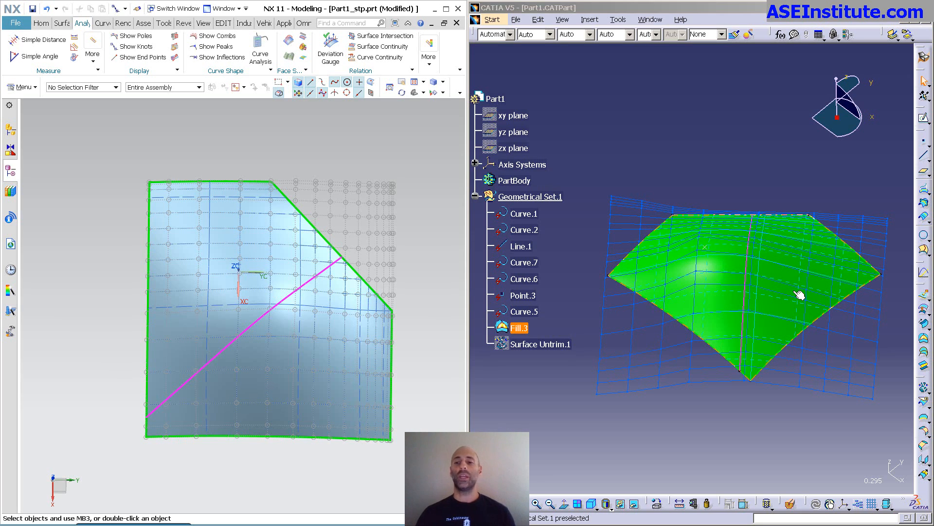
# Reopen Fill.3's definition and view its Inner Boundaries tab
pyautogui.doubleClick(519, 328)
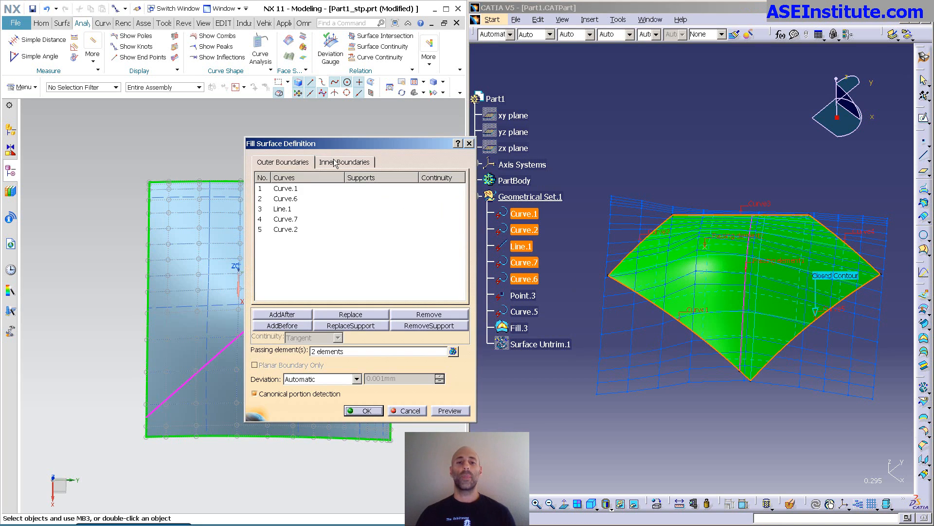
pyautogui.click(345, 161)
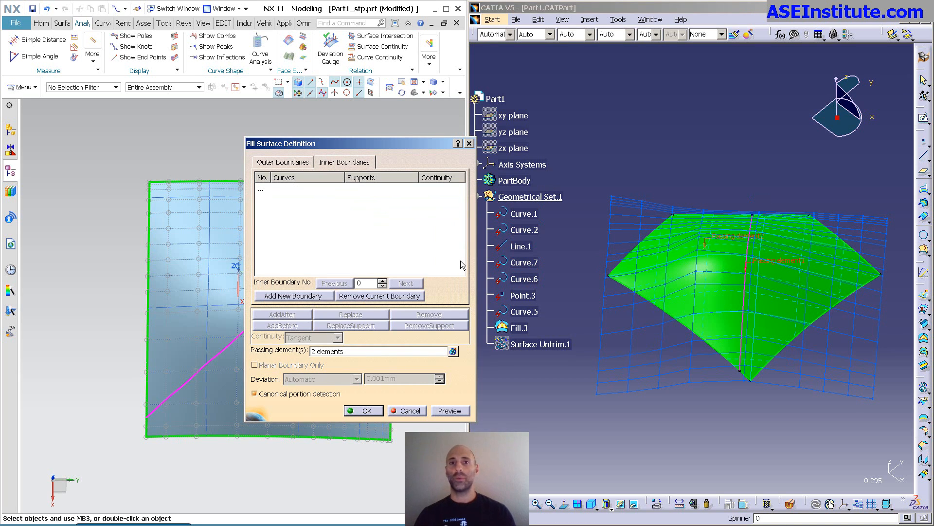
pyautogui.moveTo(589, 425)
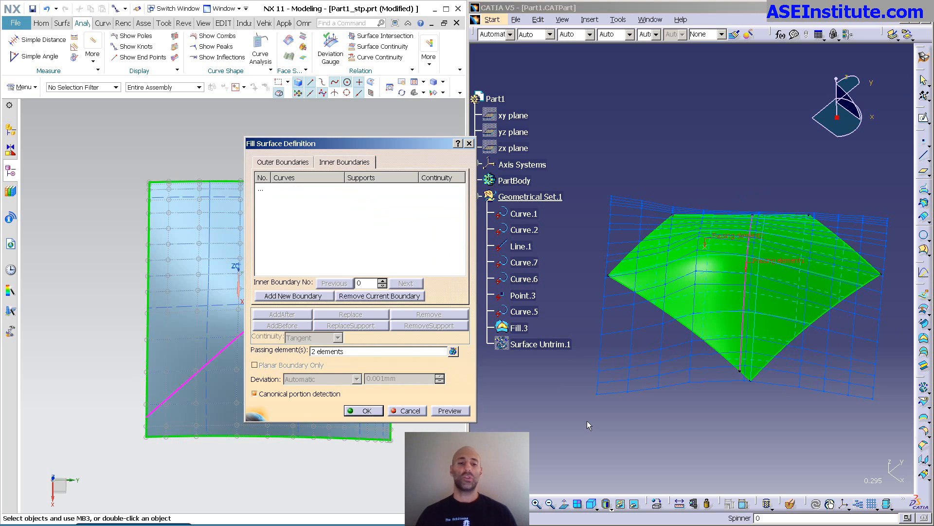